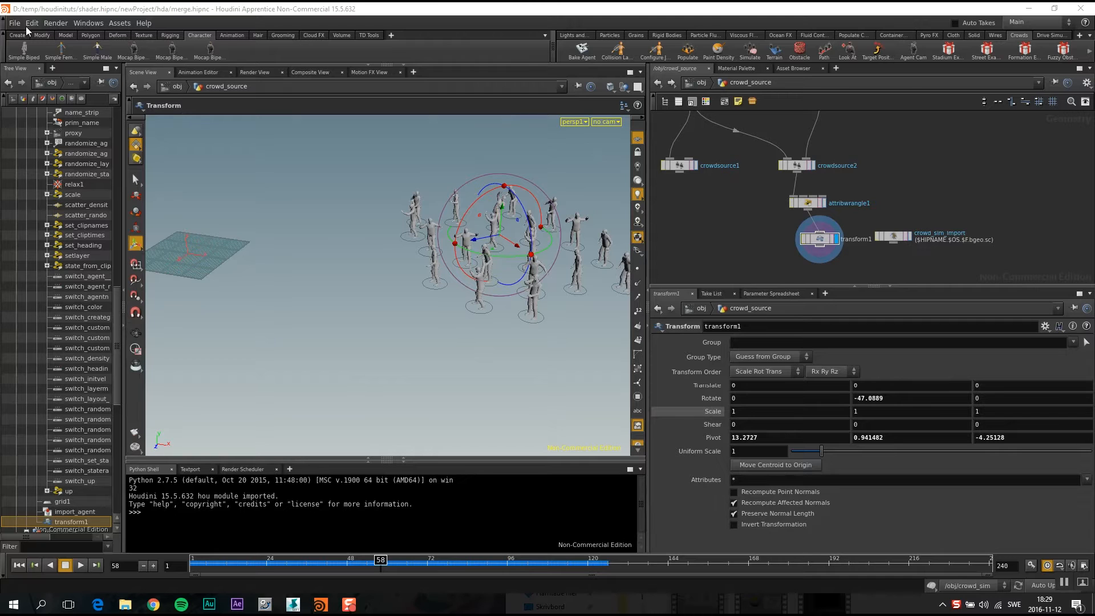
mouse_move(750, 225)
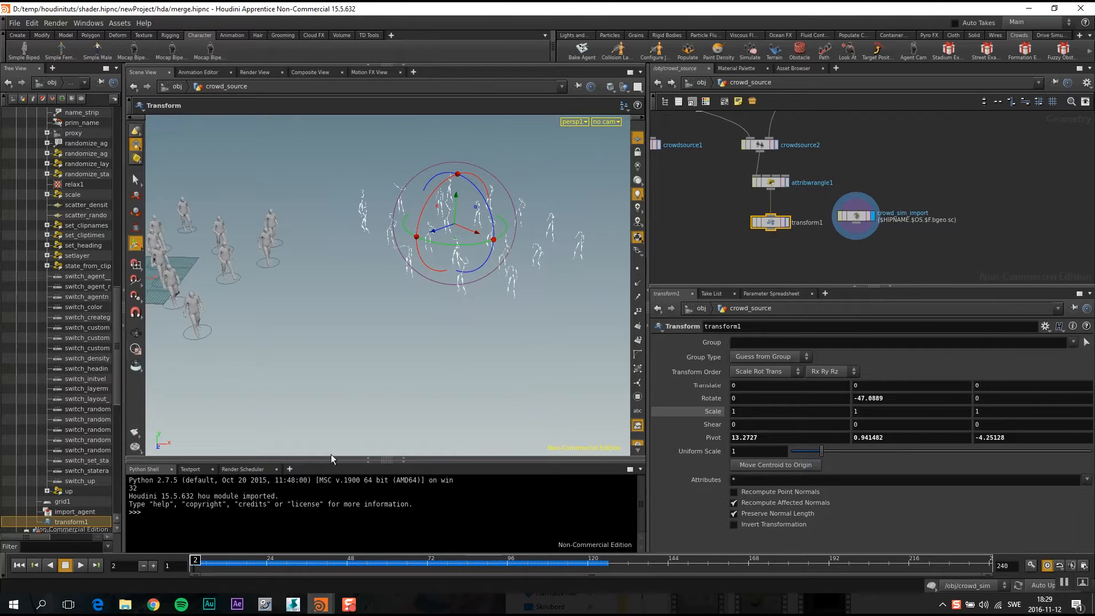
- Add a Merge node combining transform1 and crowd_sim_import so both crowds display together
left_click_drag(195, 559, 322, 558)
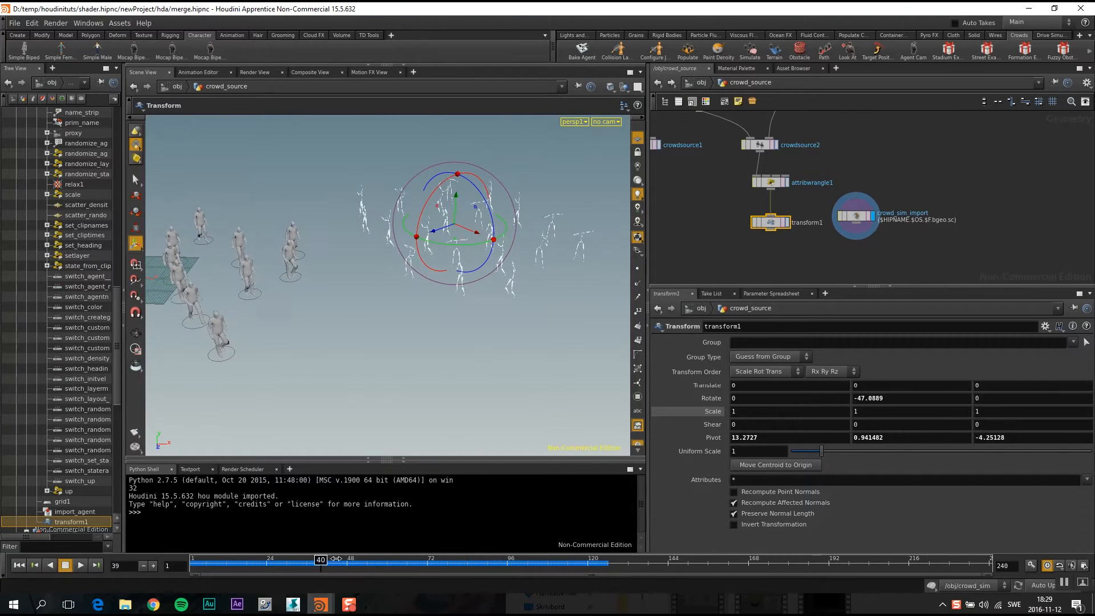
left_click_drag(322, 559, 378, 559)
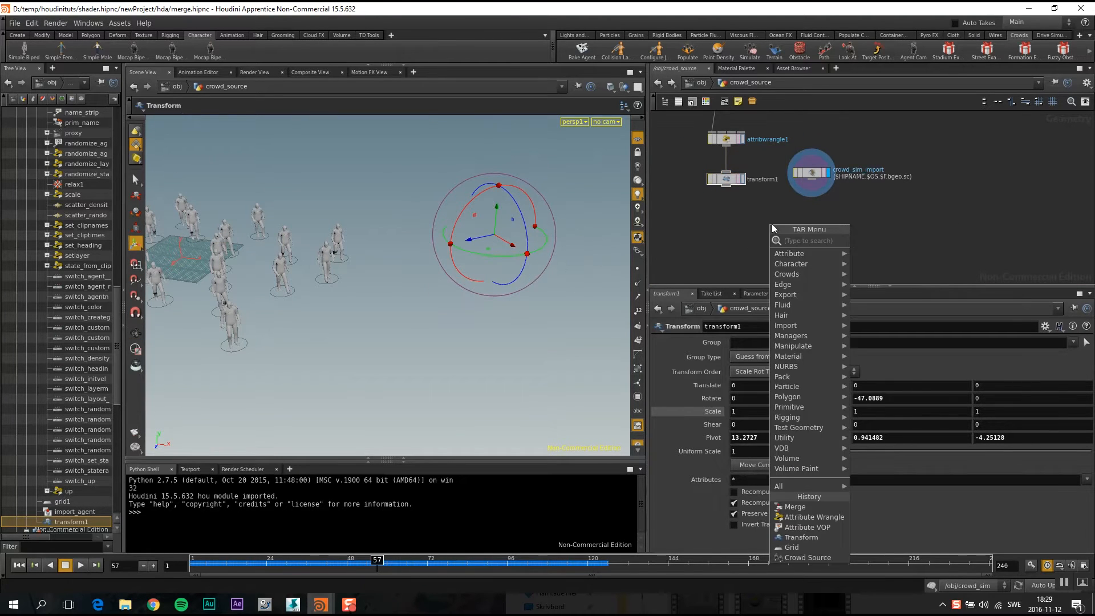
type("merge")
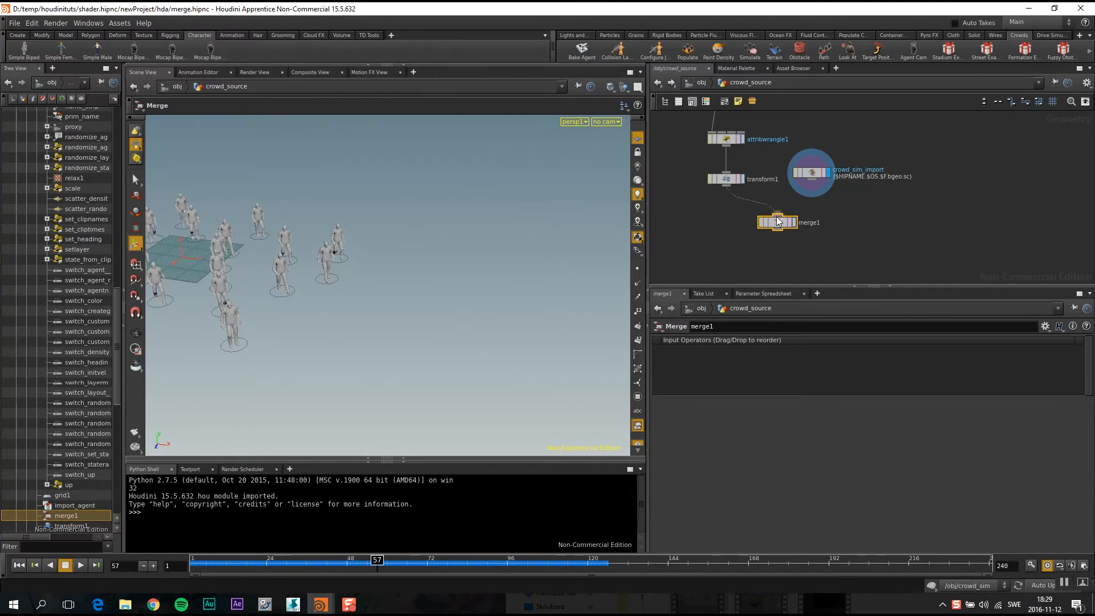
left_click(778, 221)
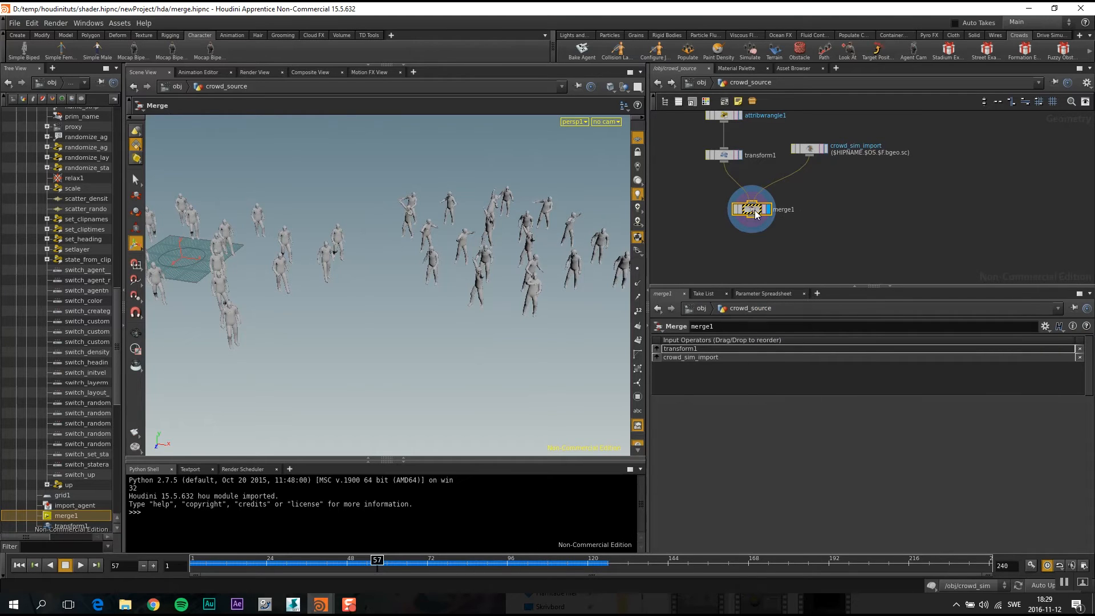
- Show merge1's geometry spreadsheet to compare the cheer agents' zero orient values with the others
right_click(755, 213)
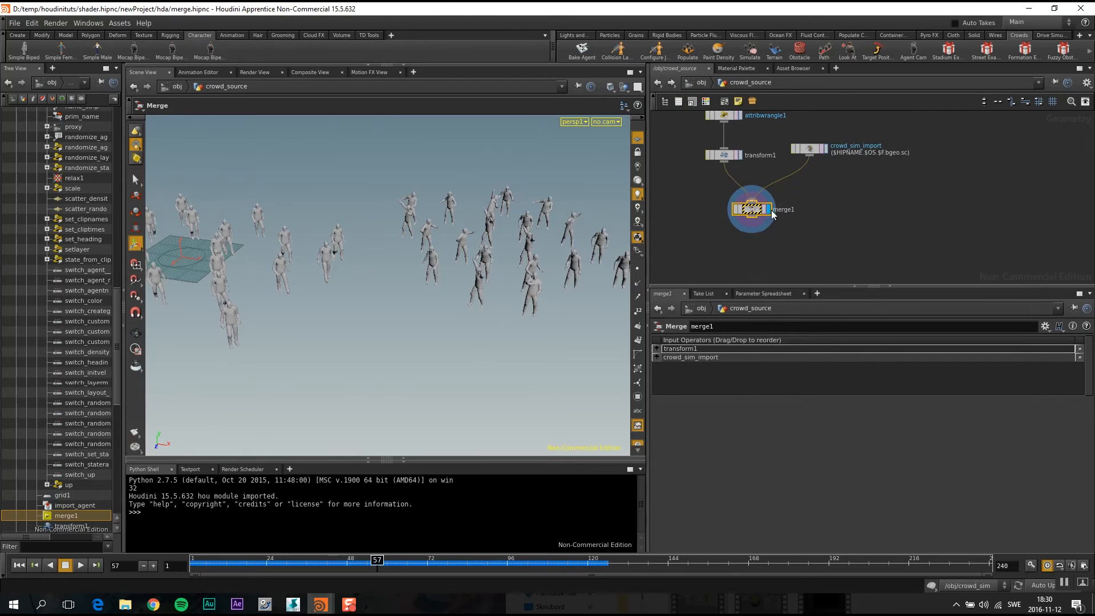
right_click(751, 210)
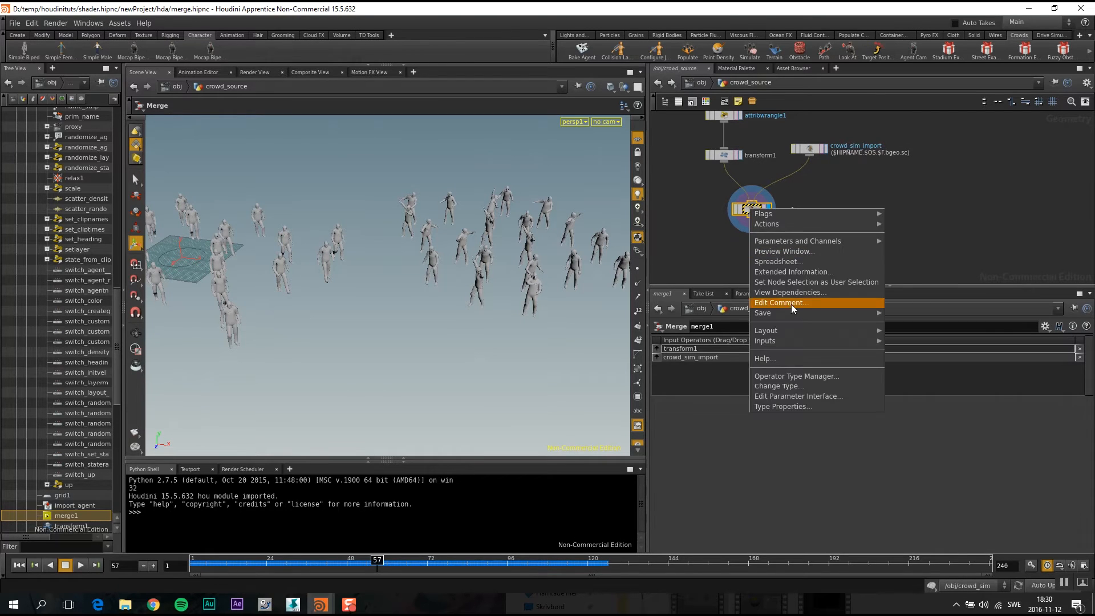
left_click(778, 261)
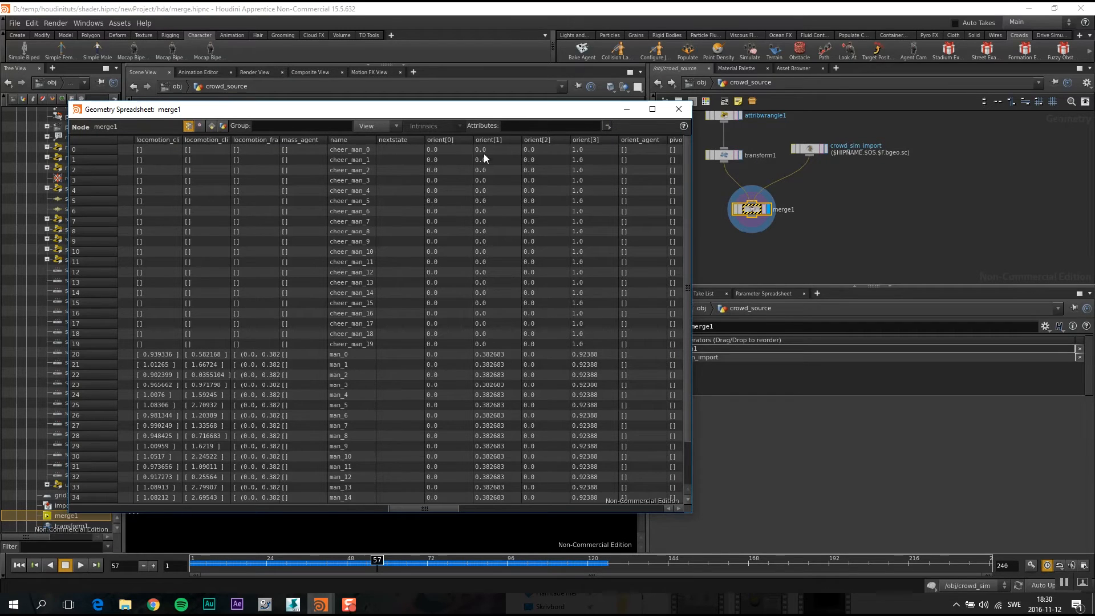
mouse_move(533, 315)
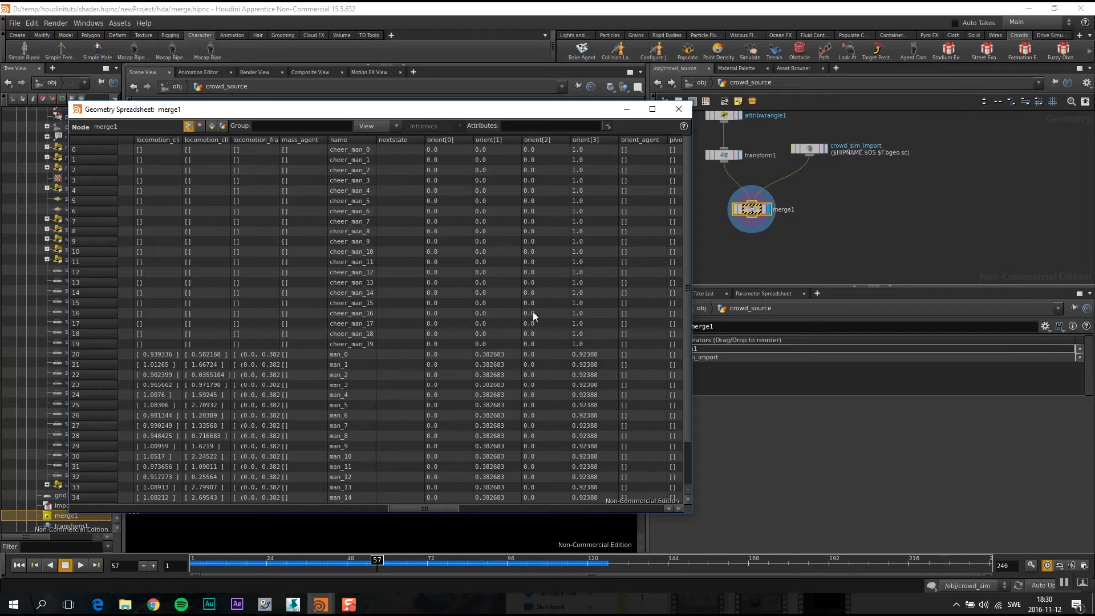
mouse_move(600, 357)
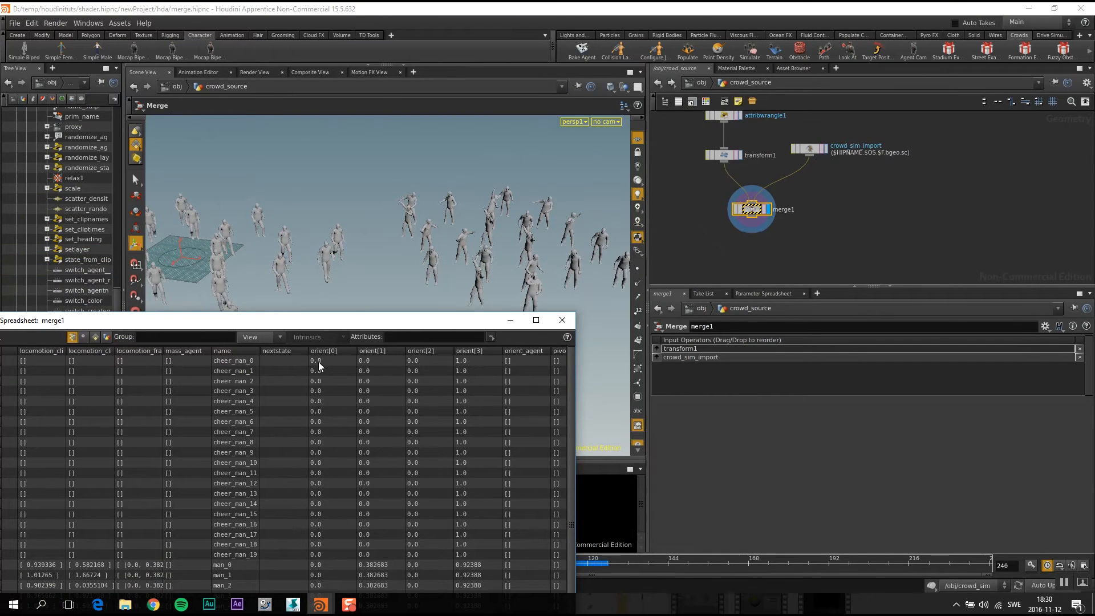
- Show transform1's spreadsheet and review crowdsource2's 20-agent cheer initial state settings
right_click(727, 155)
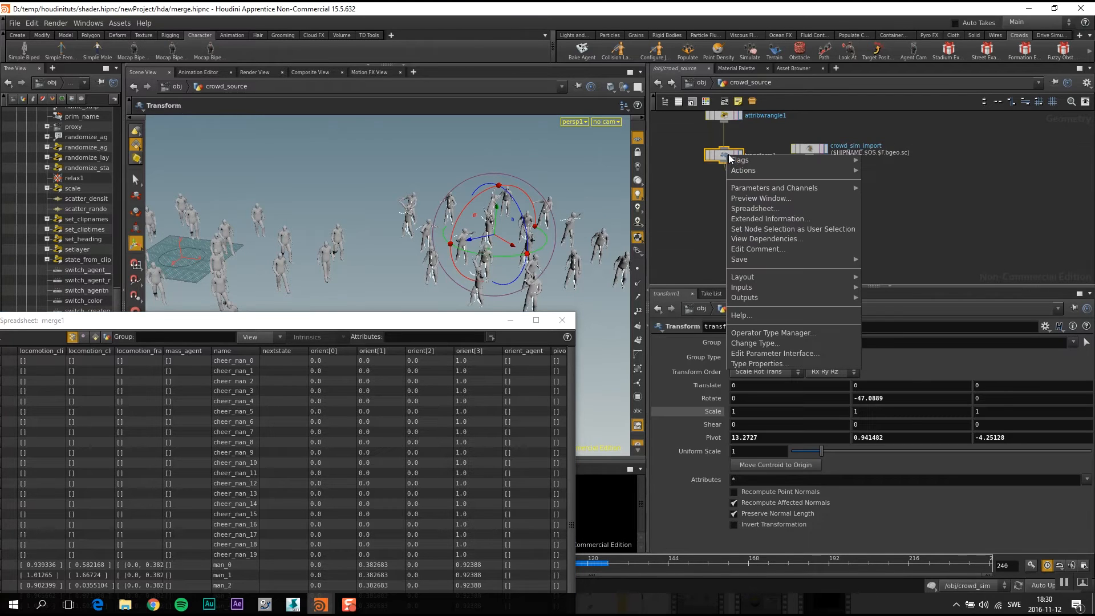
left_click(754, 207)
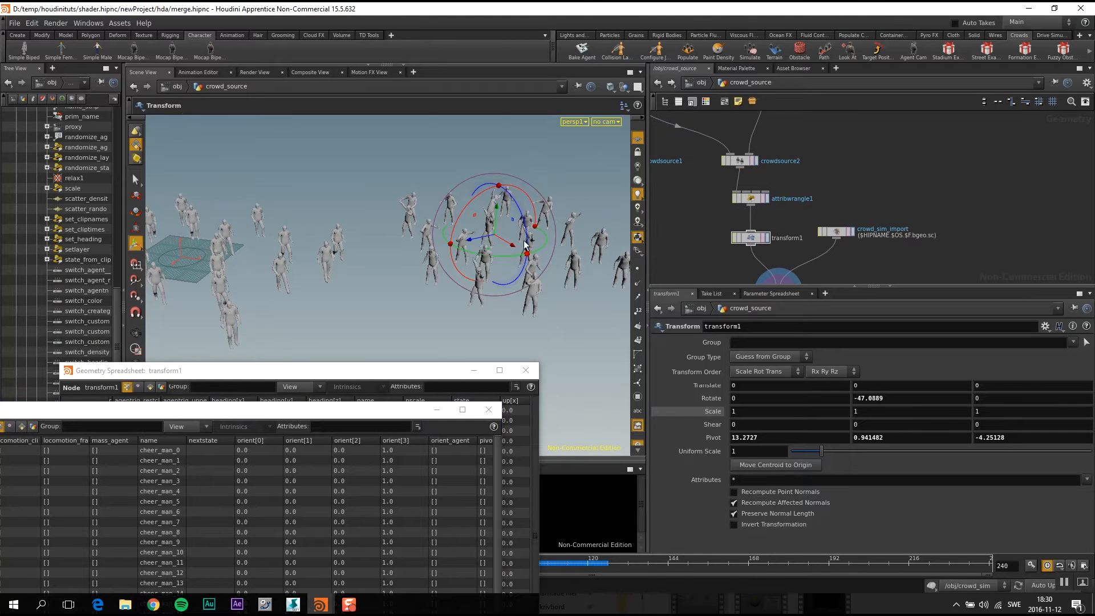
left_click(739, 161)
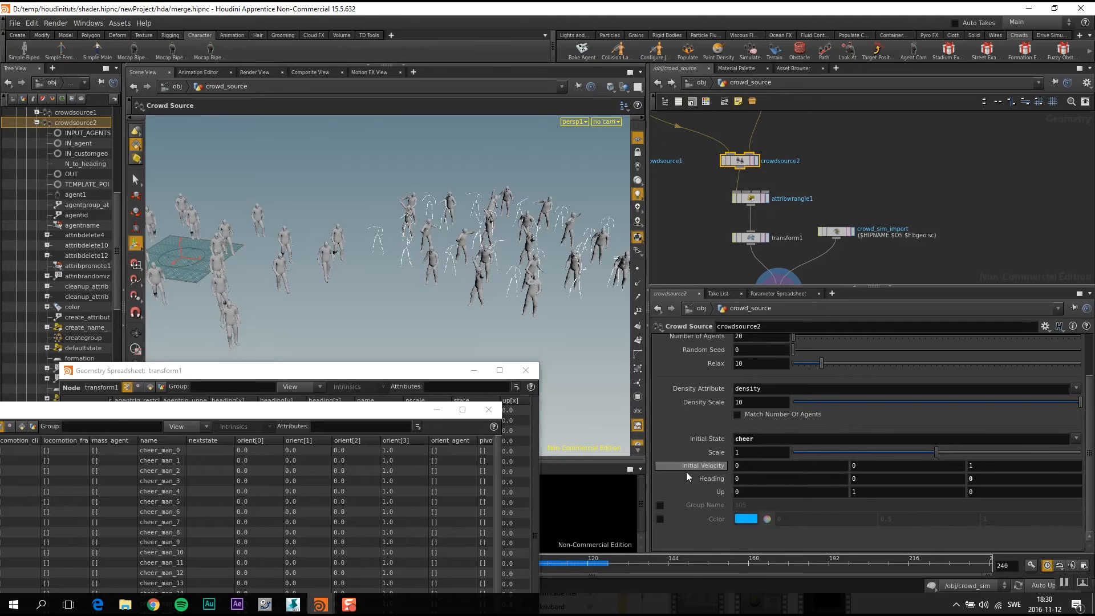
mouse_move(788, 262)
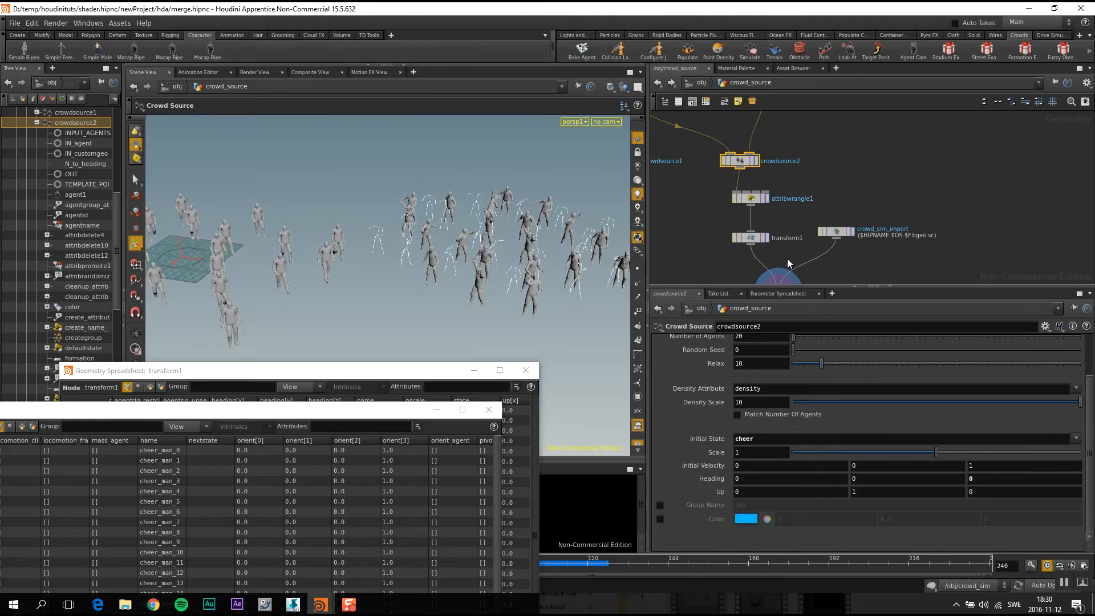
- Compare the merge1 and transform1 orient columns, then close merge1's spreadsheet
left_click(750, 237)
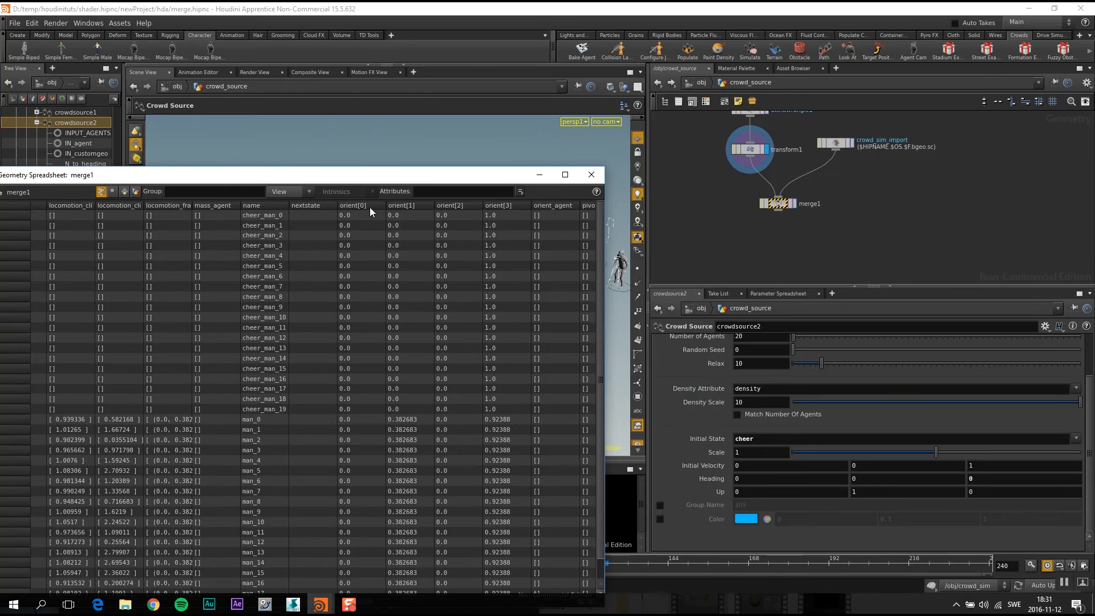
mouse_move(434, 214)
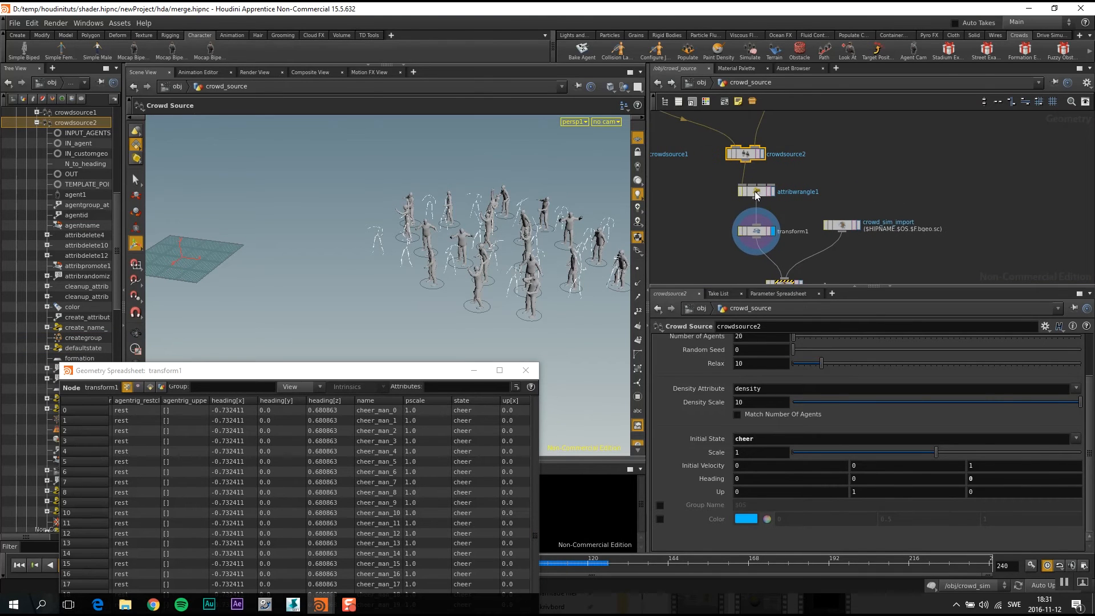
- Add p@orient={0,0,0,1}; to attribwrangle1's VEXpression after the name assignment
left_click(755, 191)
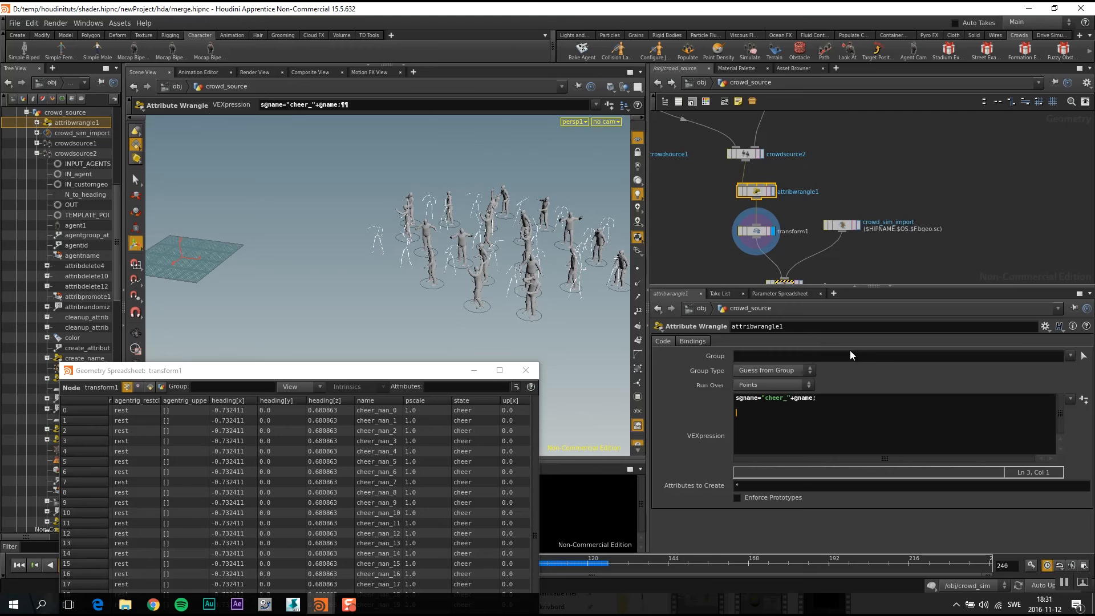
type("p@")
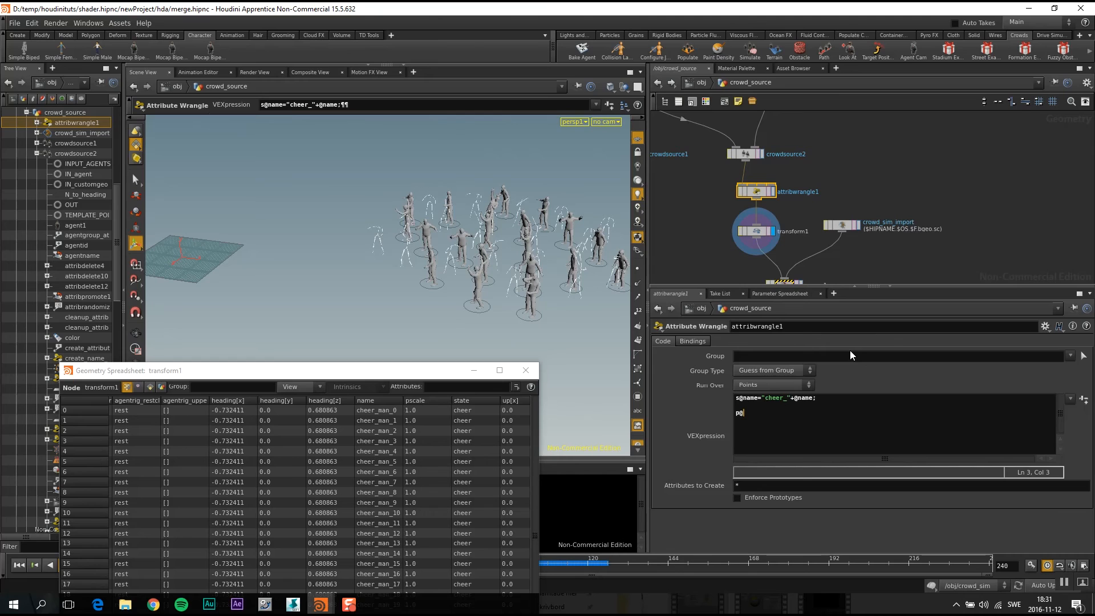
type("orient")
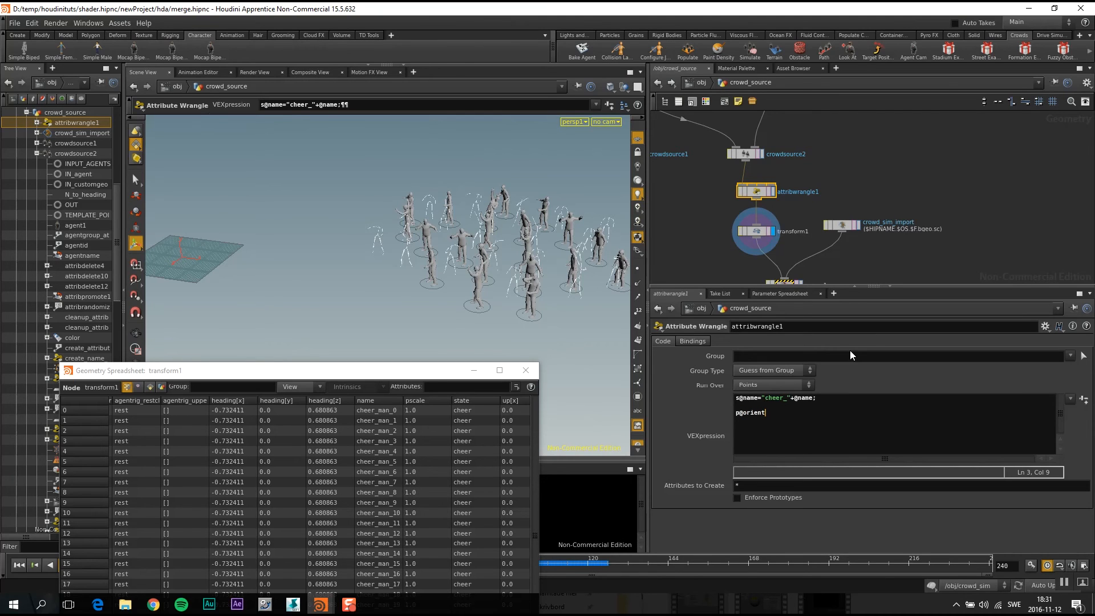
type("=")
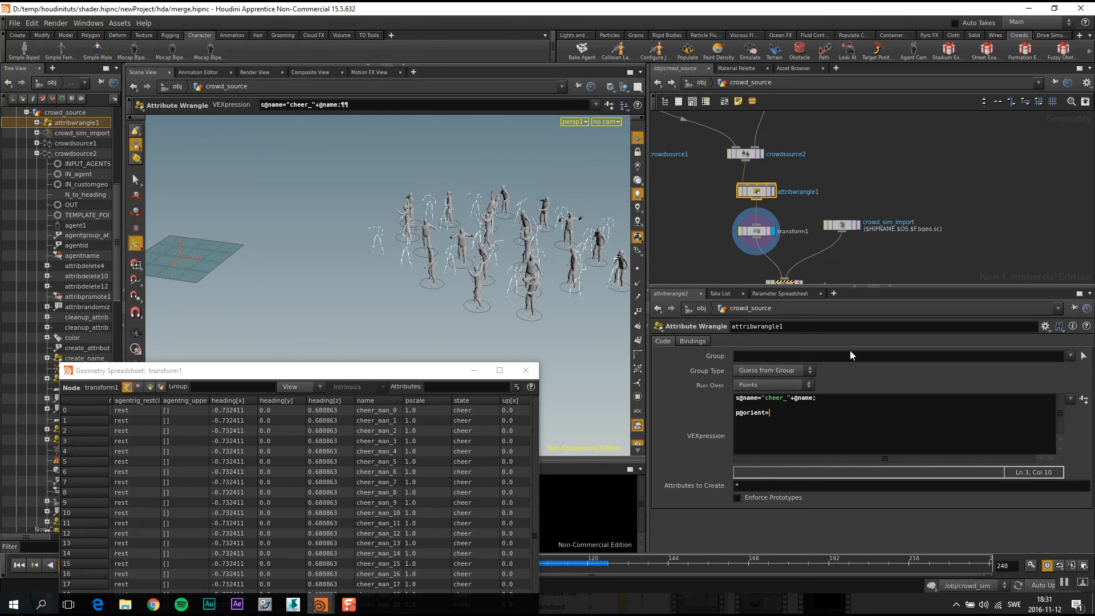
type("{0,0,0,1")
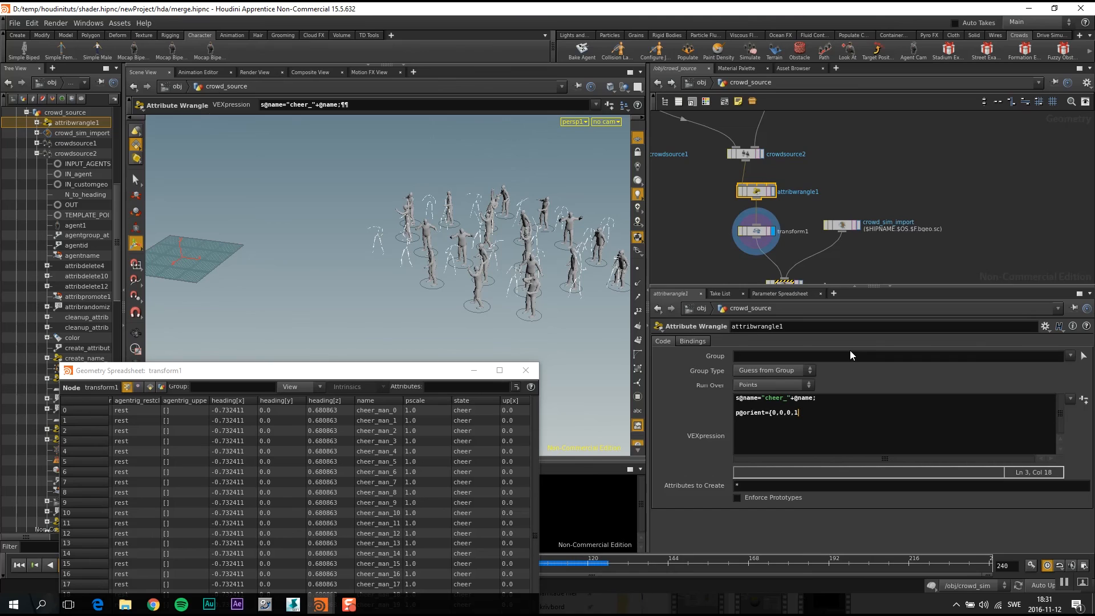
type("}")
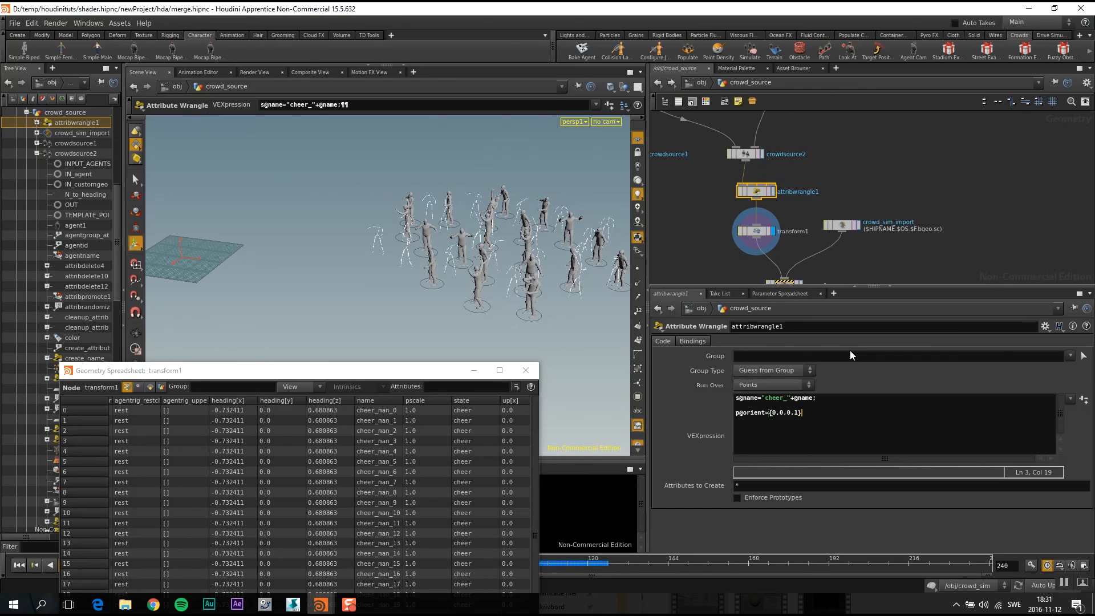
type(";")
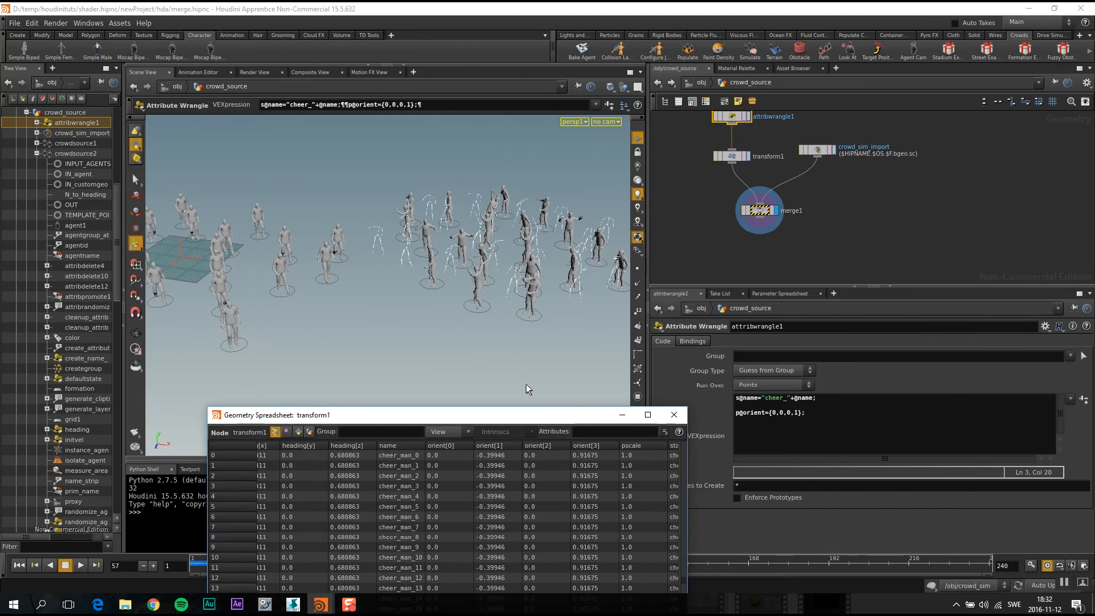
- Display merge1 to confirm the cheer agents keep their rotated orientation in the merged crowd
left_click(759, 210)
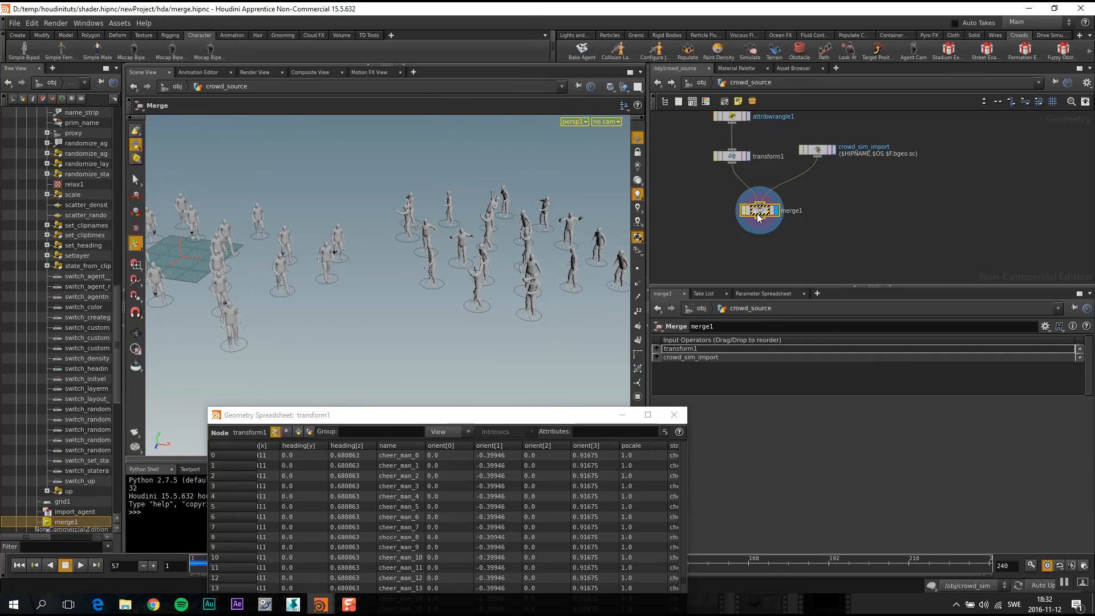